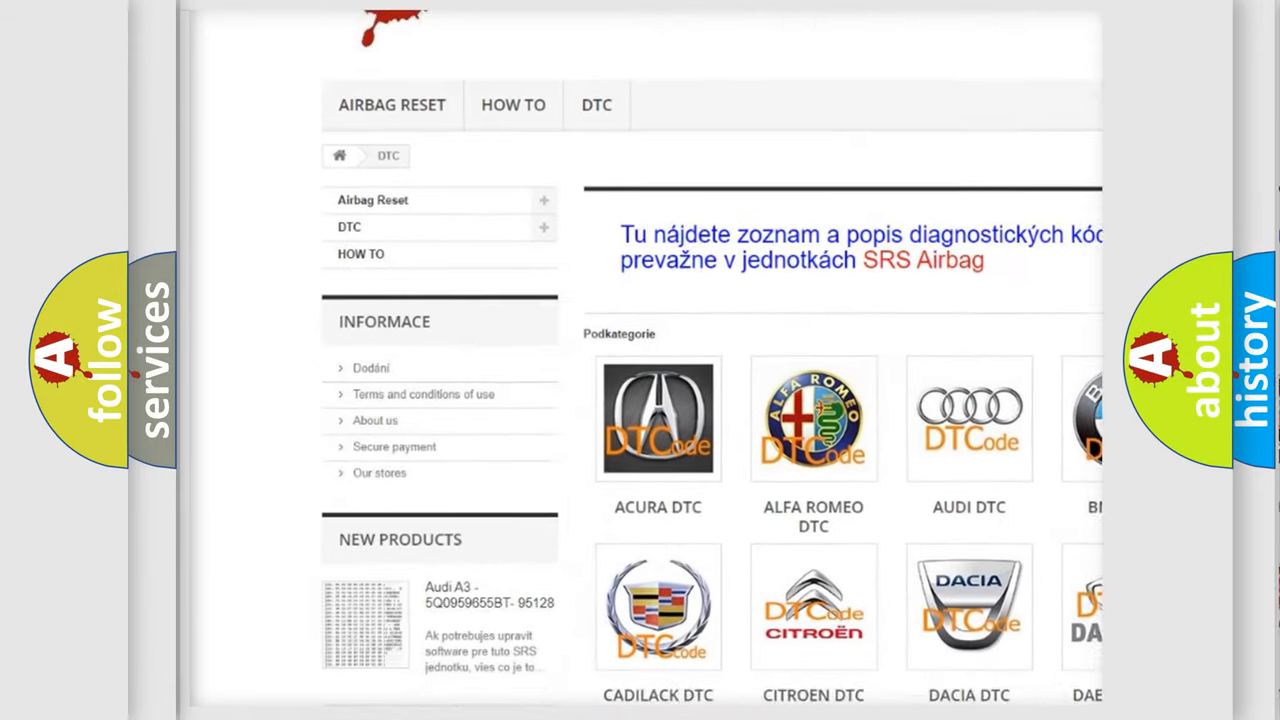
scroll("down", 3)
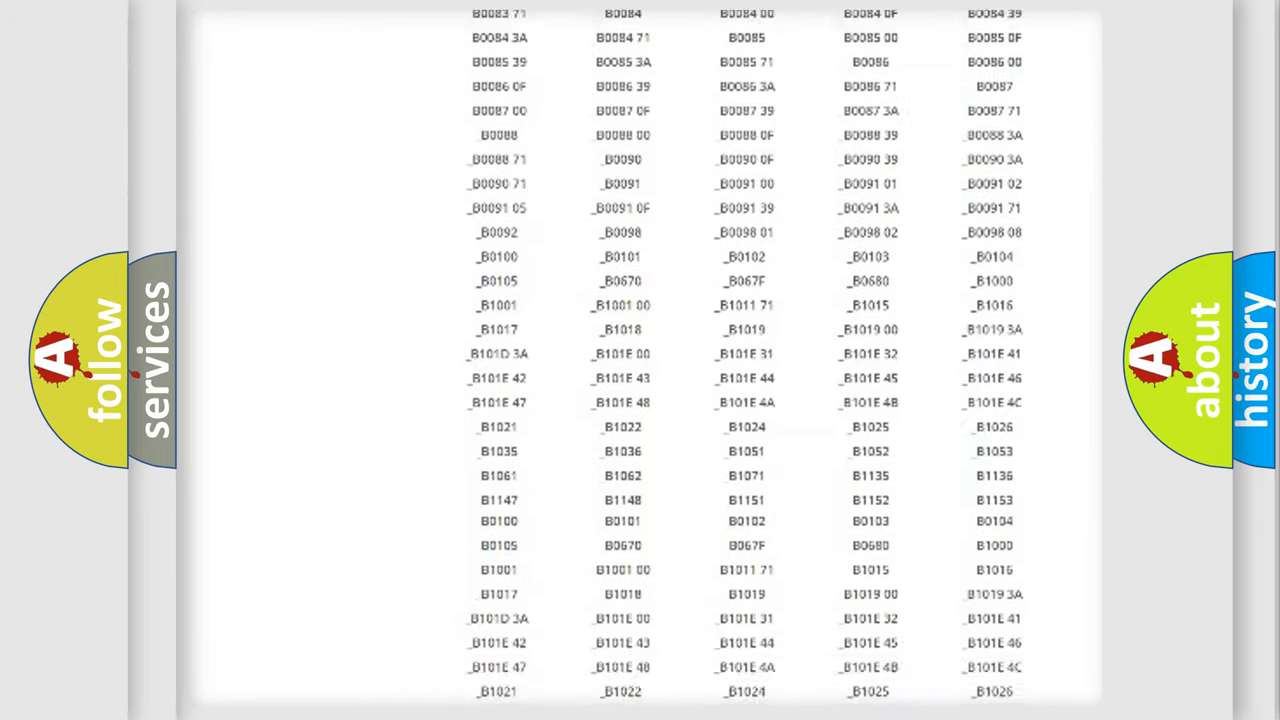
scroll("up", 3)
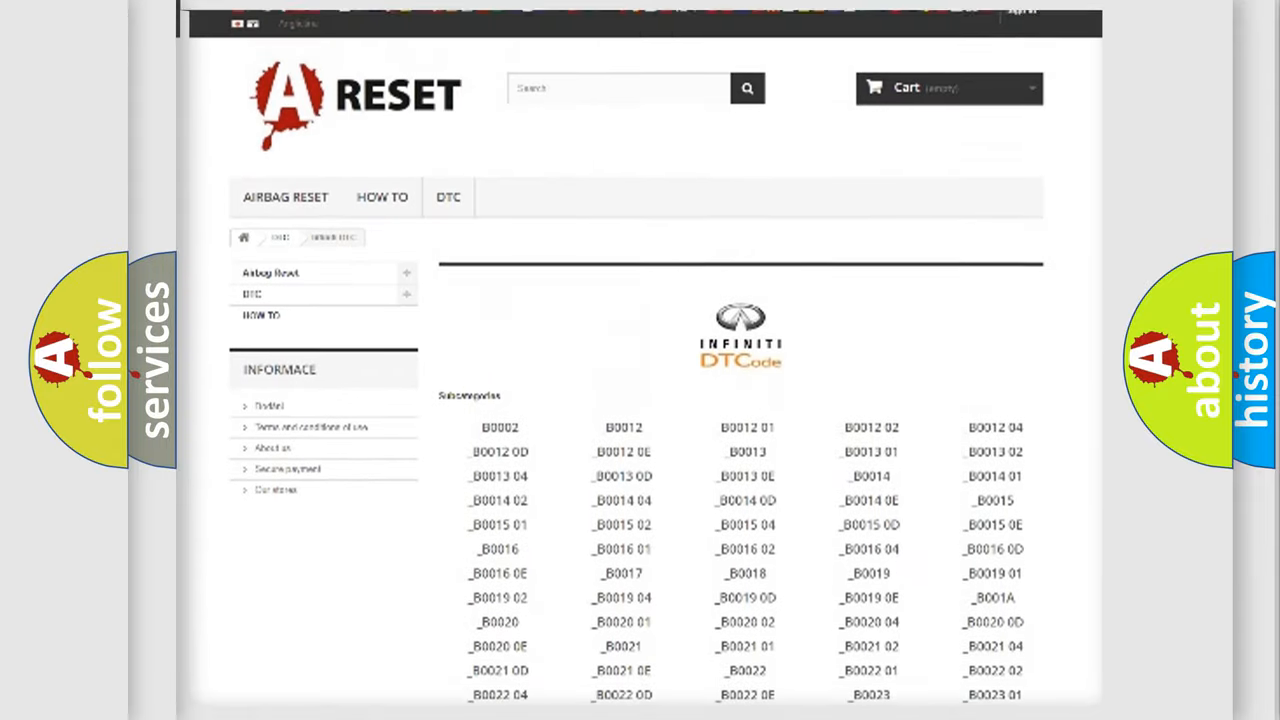